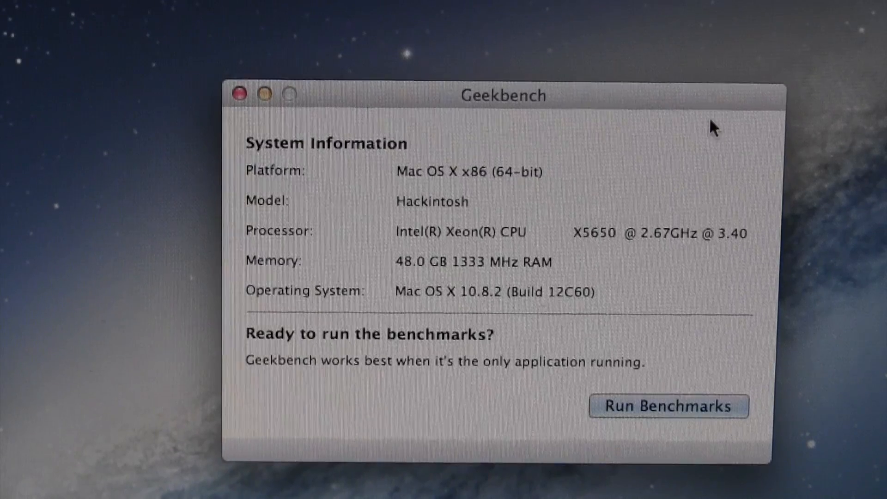
Run the Geekbench 2 suite and scroll through the 22607 score summary, system info and section results
{"action": "left_click", "coordinate": [667, 407]}
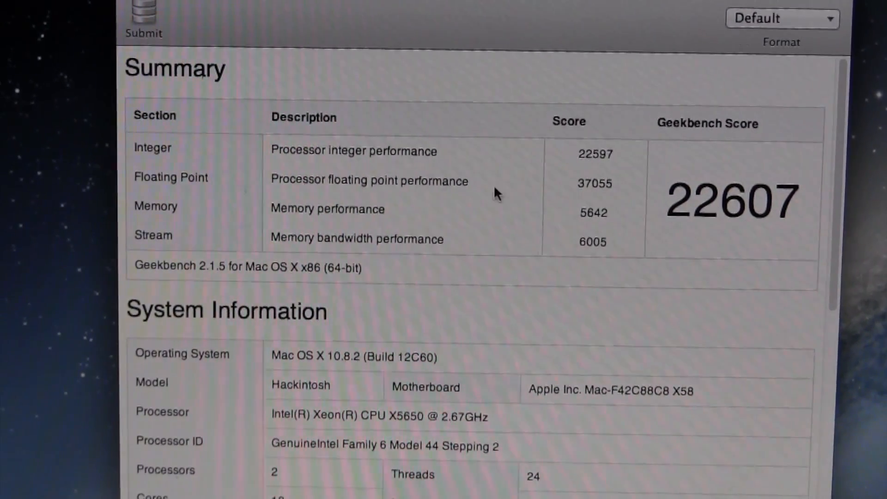
{"action": "scroll", "scroll_direction": "down", "scroll_amount": 3}
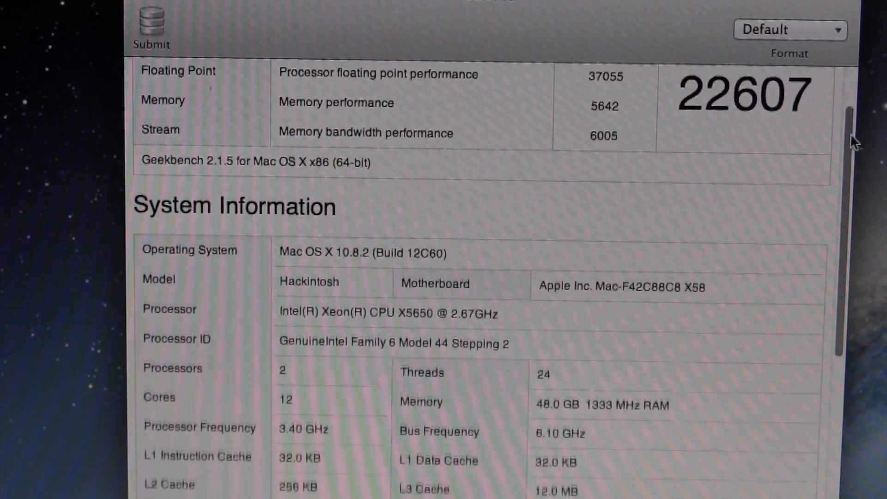
{"action": "scroll", "scroll_direction": "down", "scroll_amount": 3}
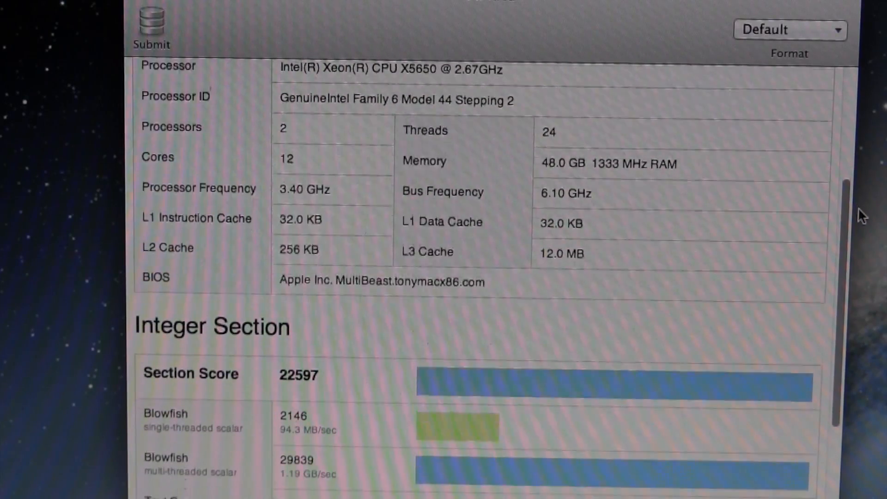
{"action": "scroll", "scroll_direction": "down", "scroll_amount": 3}
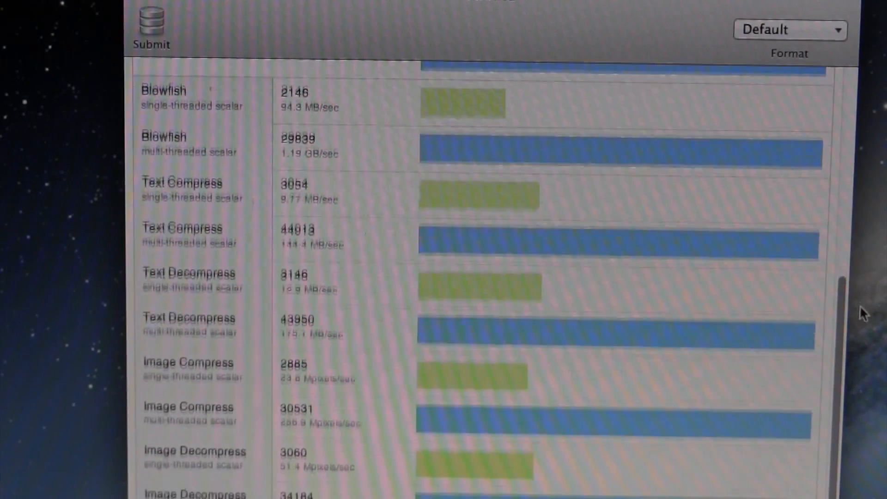
{"action": "scroll", "scroll_direction": "down", "scroll_amount": 3}
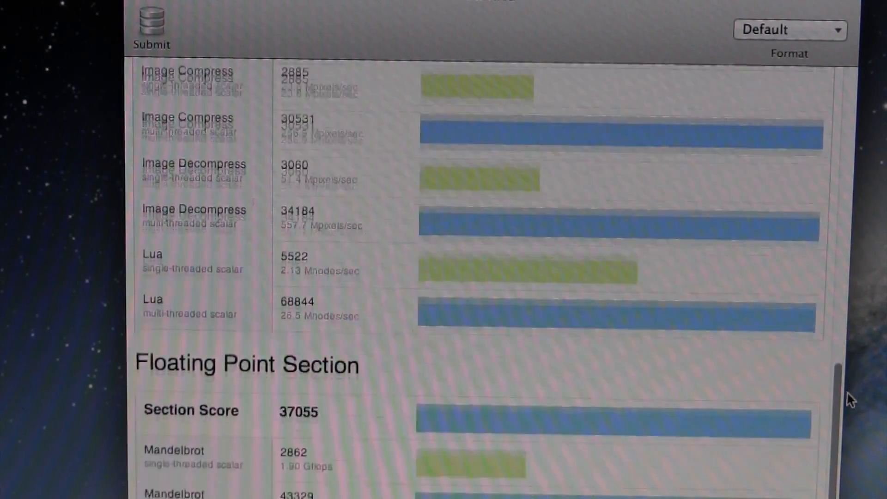
{"action": "scroll", "scroll_direction": "down", "scroll_amount": 3}
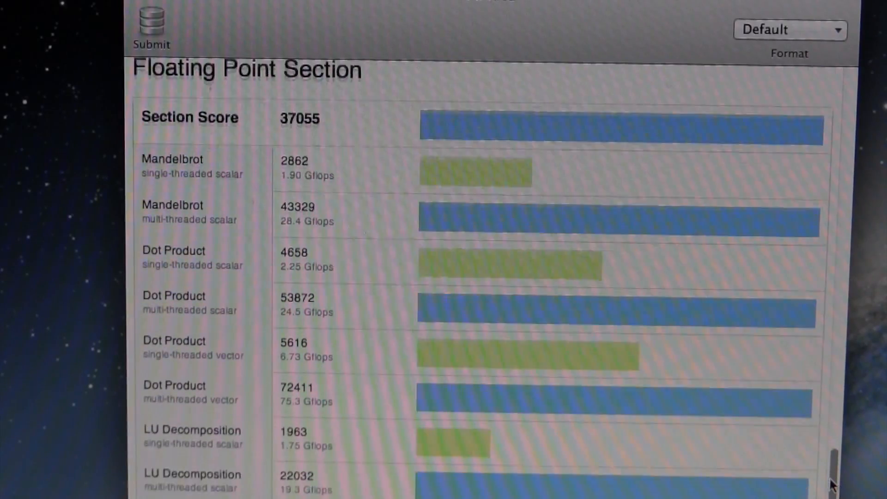
{"action": "scroll", "scroll_direction": "down", "scroll_amount": 3}
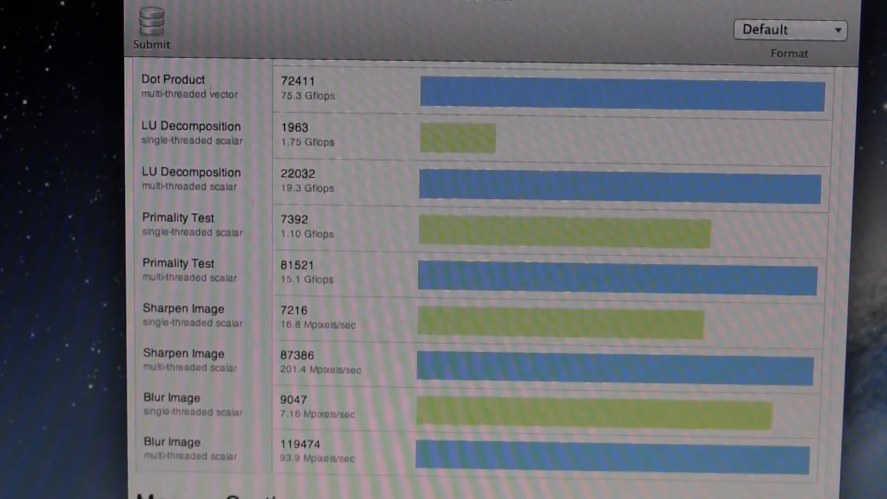
{"action": "scroll", "scroll_direction": "down", "scroll_amount": 3}
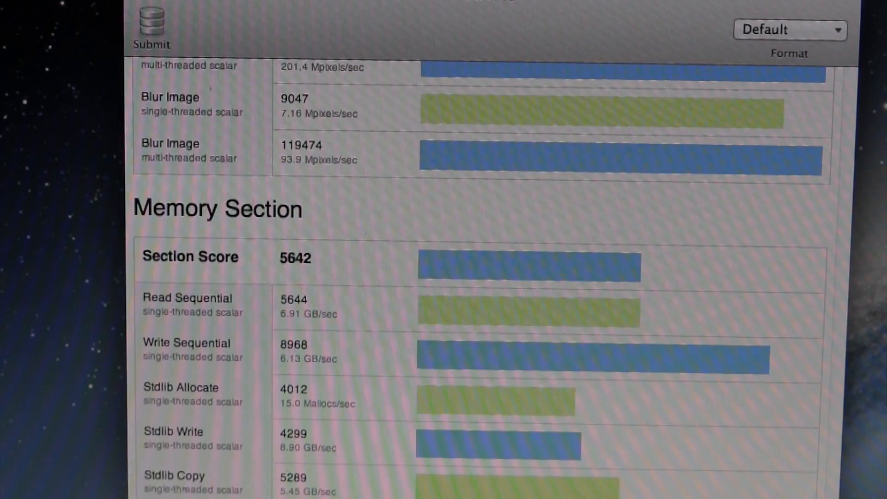
{"action": "scroll", "scroll_direction": "down", "scroll_amount": 3}
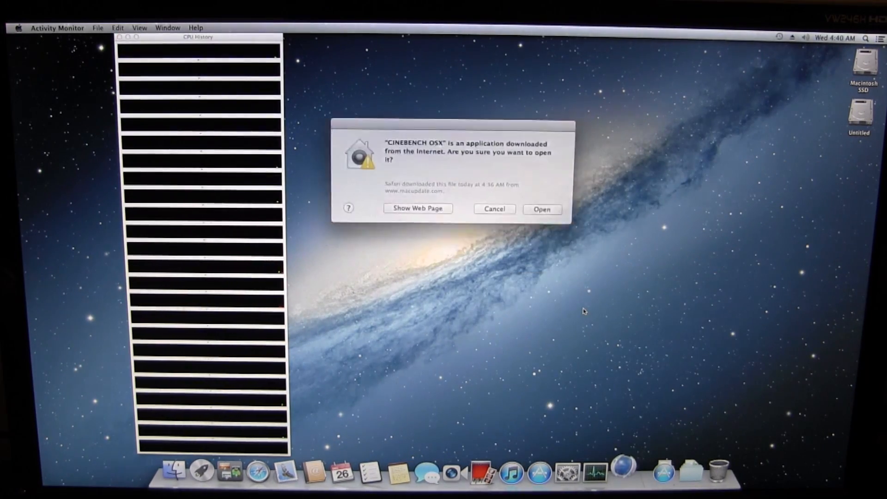
Launch the downloaded Cinebench R11.5 and run the CPU render test, scoring 17.11 pts
{"action": "left_click", "coordinate": [541, 209]}
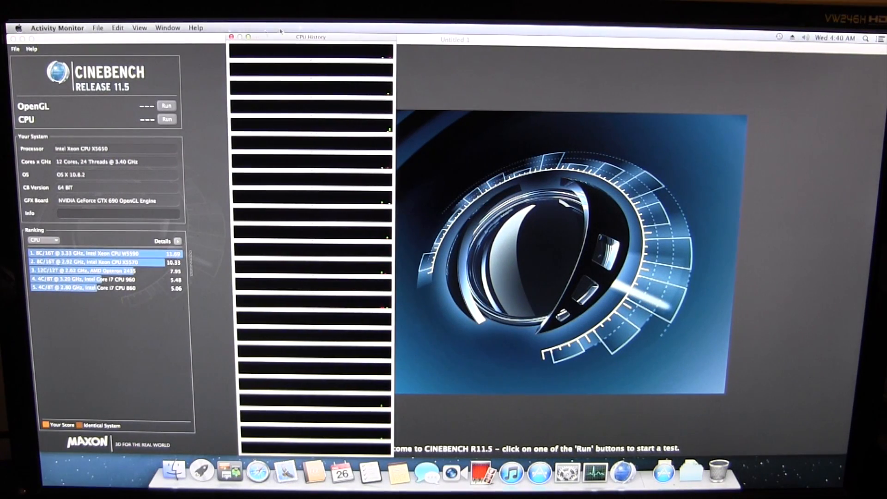
{"action": "left_click", "coordinate": [166, 119]}
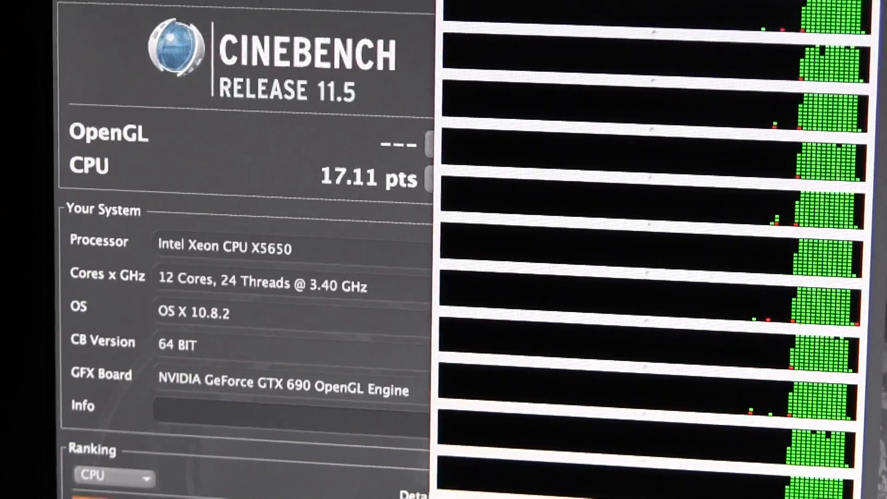
{"action": "scroll", "scroll_direction": "down", "scroll_amount": 3}
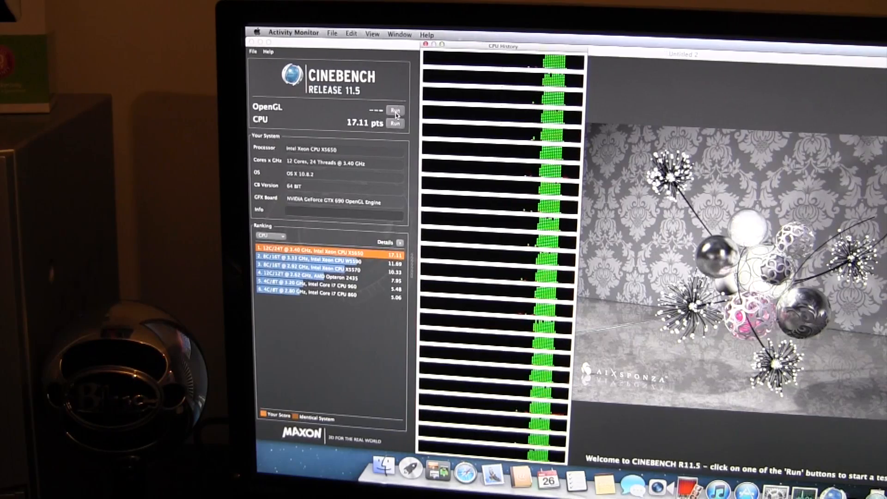
Run the OpenGL car-chase test, which finishes at 34.02 fps beside the 17.11 pts CPU score
{"action": "left_click", "coordinate": [395, 109]}
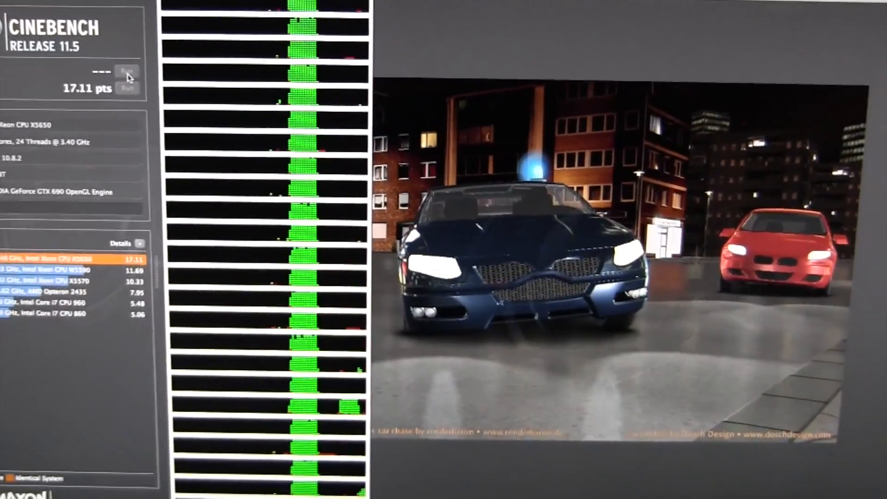
{"action": "left_click", "coordinate": [131, 79]}
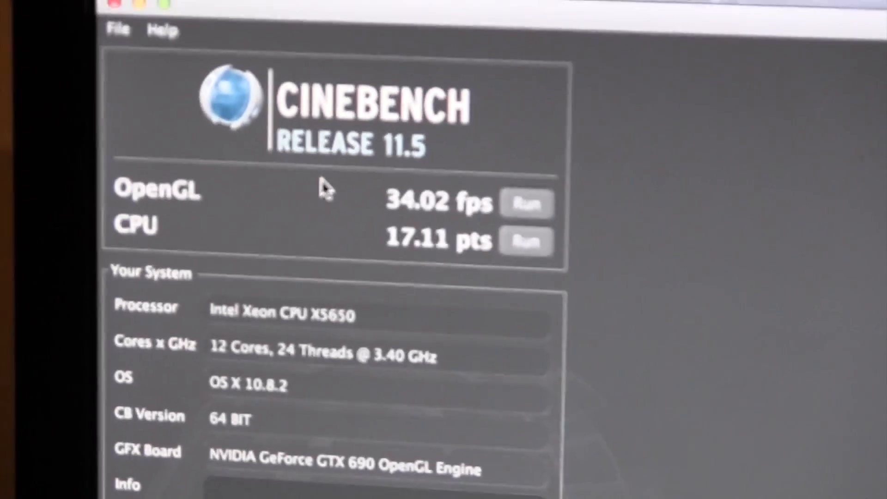
{"action": "scroll", "scroll_direction": "down", "scroll_amount": 3}
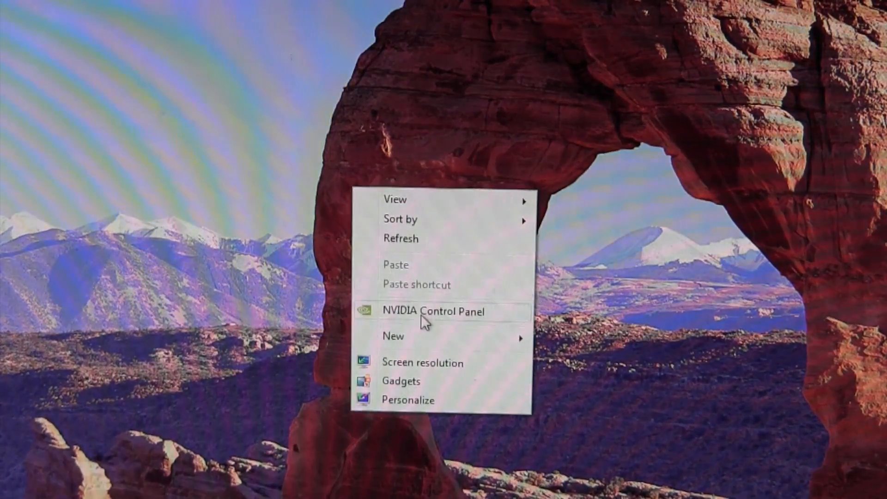
In NVIDIA Control Panel's PhysX settings, choose the CPU as the PhysX processor
{"action": "left_click", "coordinate": [432, 311]}
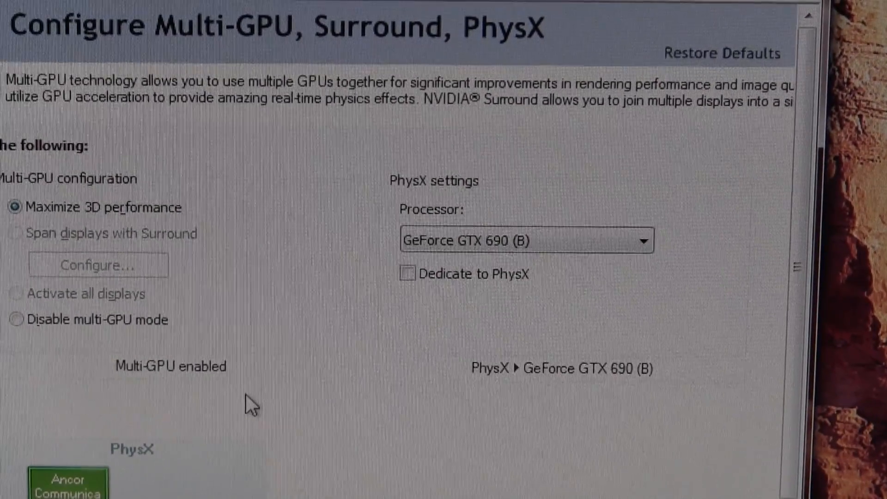
{"action": "left_click", "coordinate": [526, 240]}
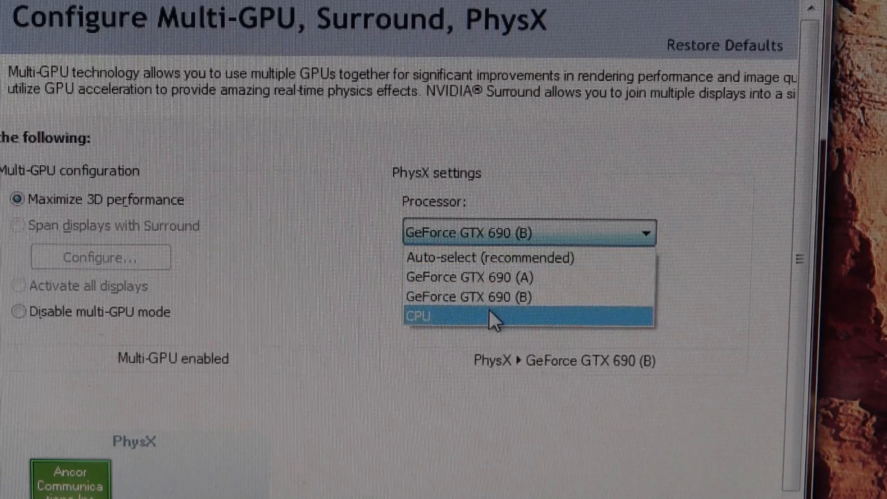
{"action": "left_click", "coordinate": [418, 315]}
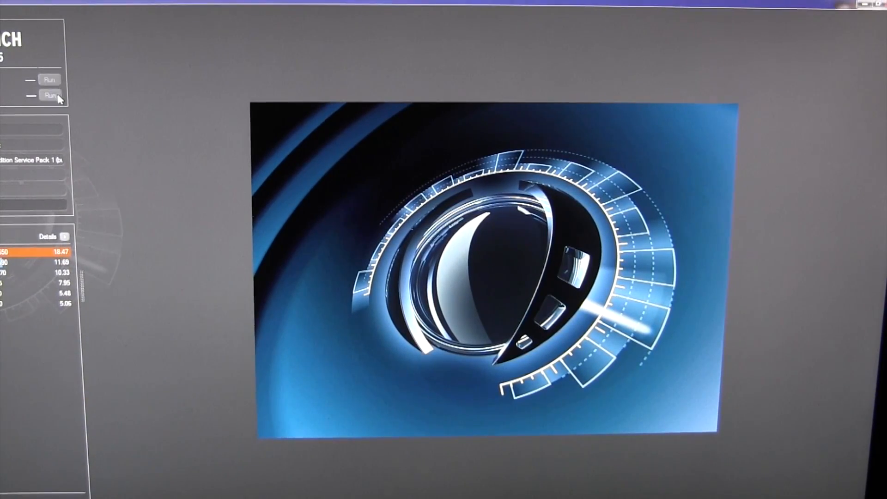
Run the Windows CPU render test to 18.62 pts, then start the OpenGL benchmark
{"action": "left_click", "coordinate": [49, 95]}
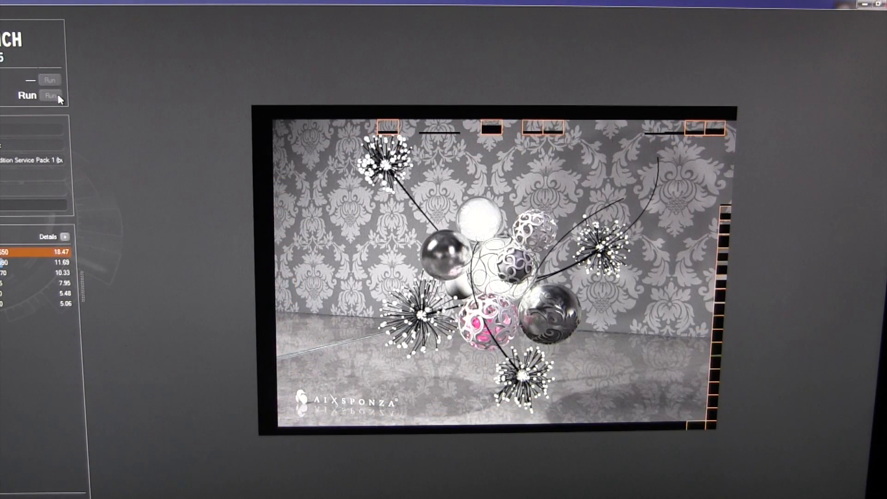
{"action": "left_click", "coordinate": [51, 94]}
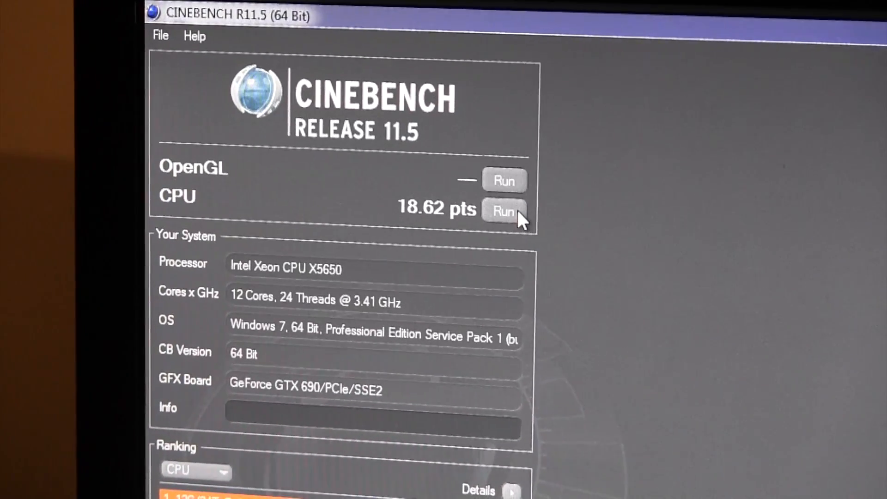
{"action": "left_click", "coordinate": [504, 180]}
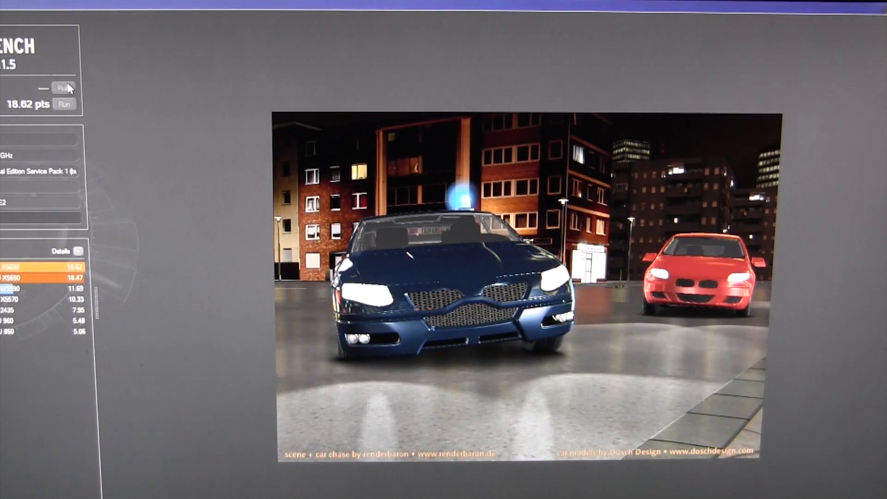
Let the OpenGL car-chase scene play through in Cinebench R11.5 on Windows
{"action": "left_click", "coordinate": [64, 88]}
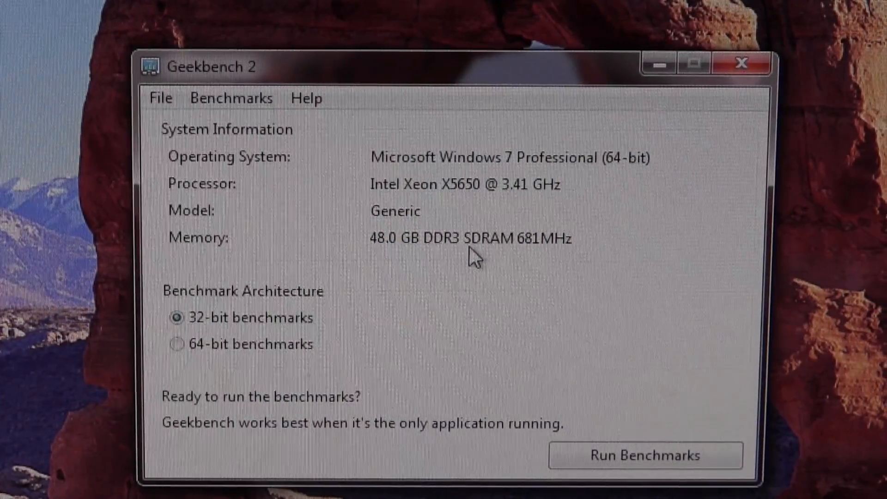
Run Geekbench 2's 64-bit benchmarks on Windows, posting an overall score of 26403
{"action": "left_click", "coordinate": [176, 345]}
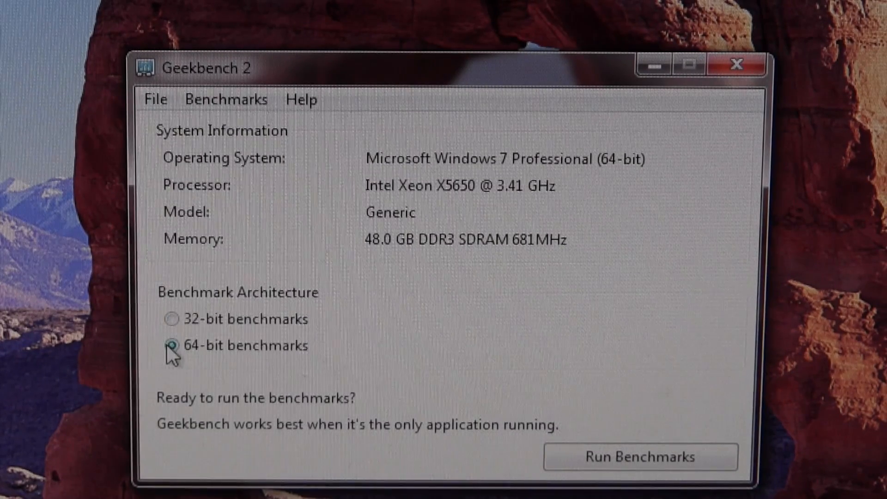
{"action": "left_click", "coordinate": [640, 457]}
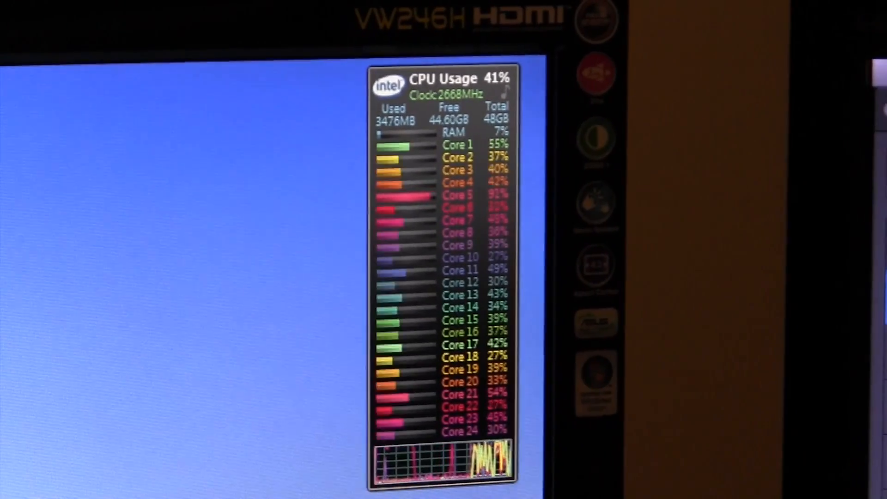
{"action": "left_click", "coordinate": [545, 385]}
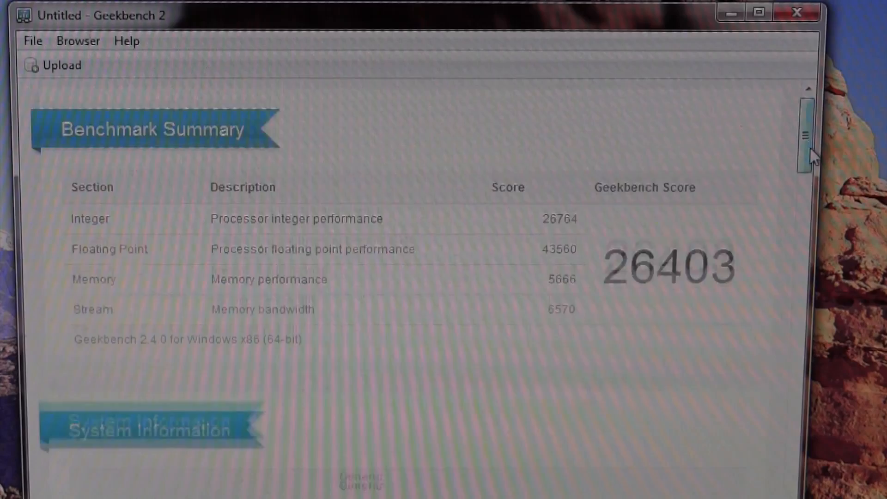
{"action": "scroll", "scroll_direction": "down", "scroll_amount": 3}
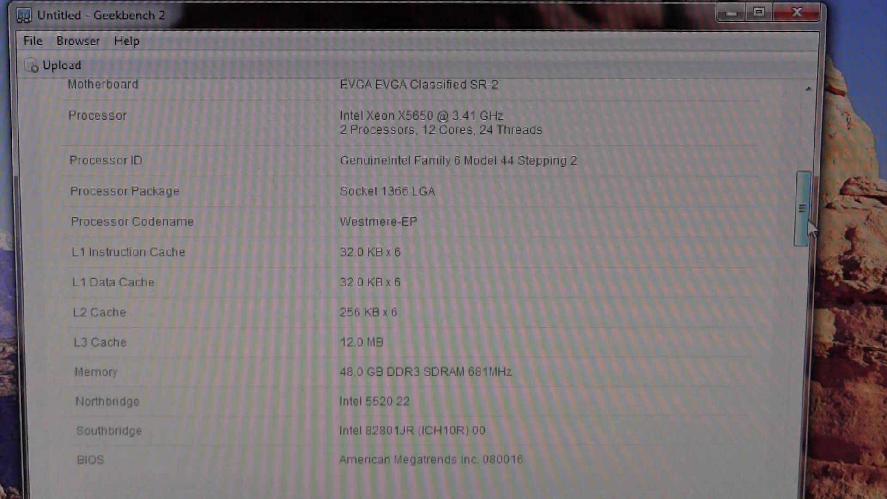
{"action": "scroll", "scroll_direction": "down", "scroll_amount": 3}
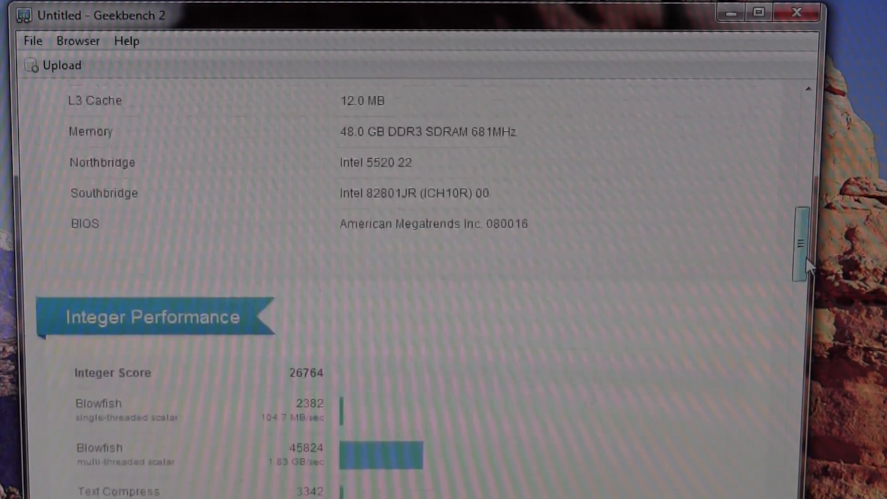
{"action": "scroll", "scroll_direction": "down", "scroll_amount": 3}
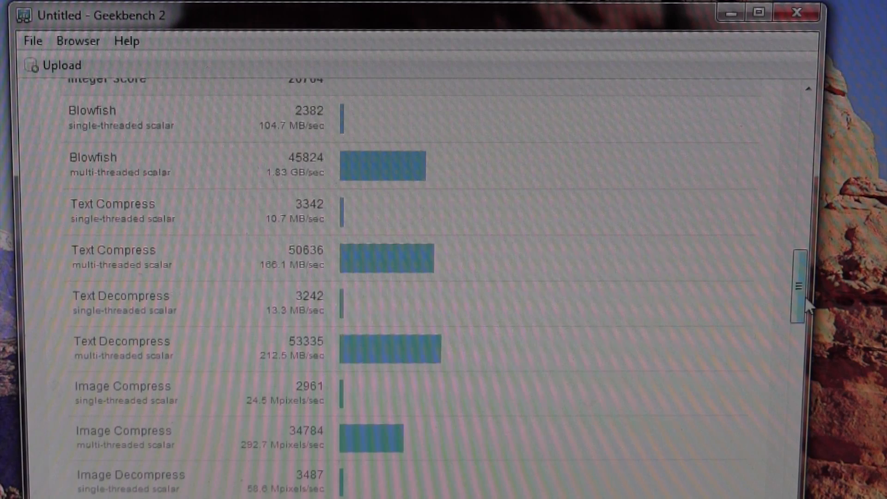
{"action": "scroll", "scroll_direction": "down", "scroll_amount": 3}
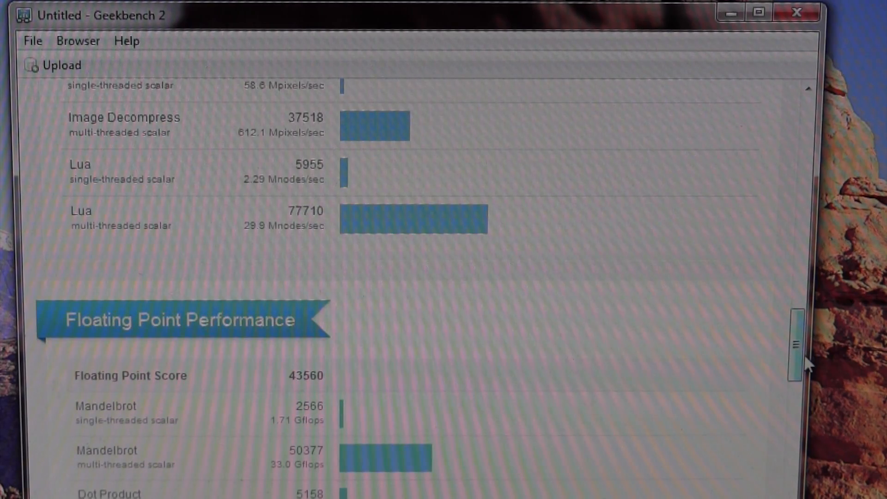
{"action": "scroll", "scroll_direction": "down", "scroll_amount": 3}
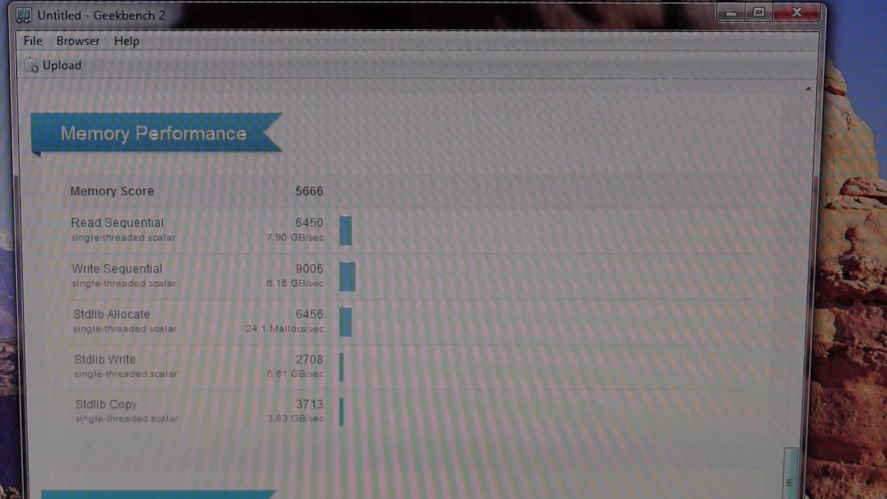
{"action": "scroll", "scroll_direction": "down", "scroll_amount": 3}
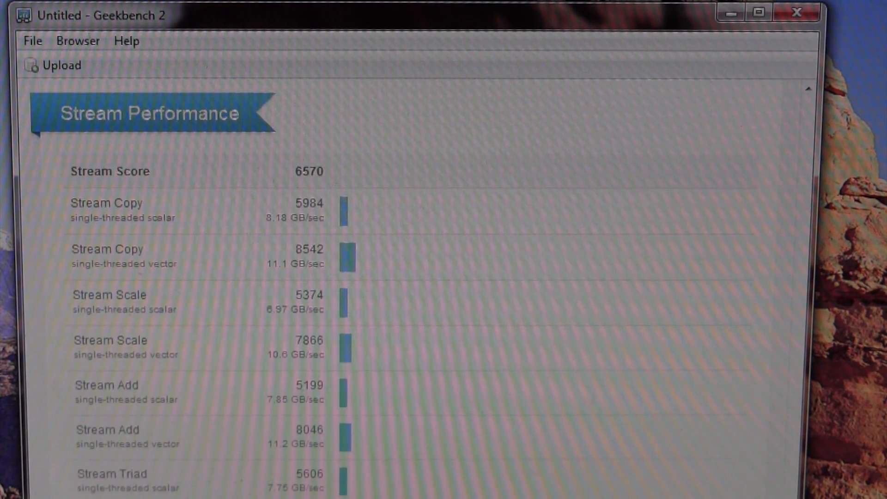
{"action": "scroll", "scroll_direction": "up", "scroll_amount": 3}
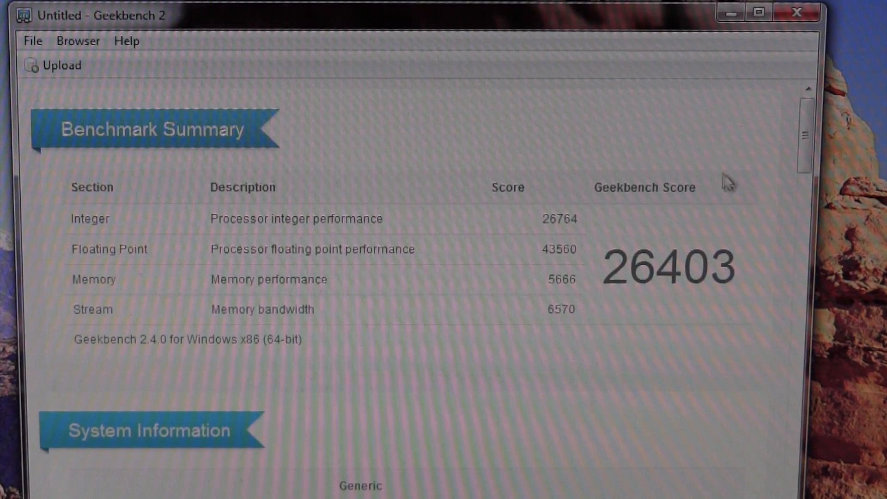